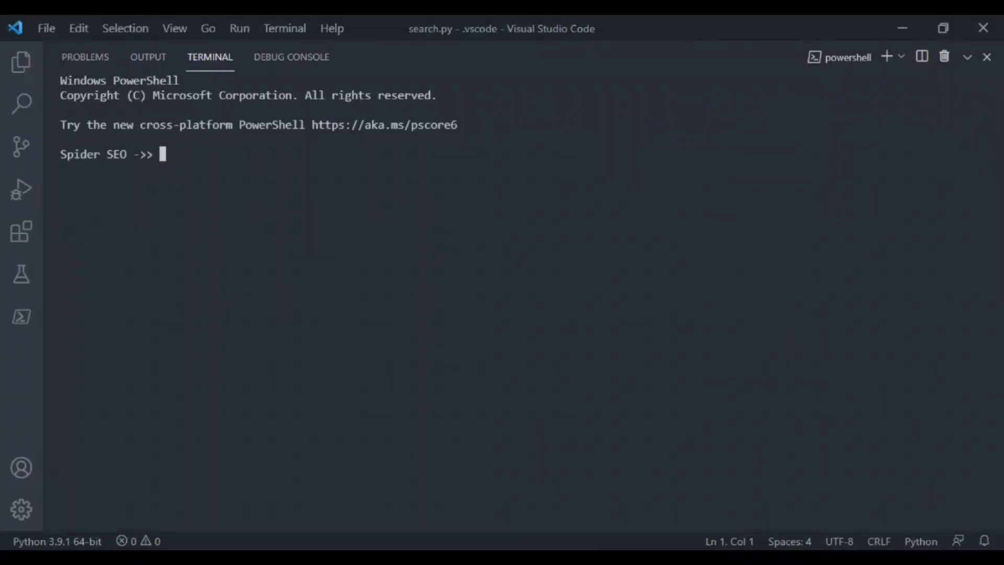
Page through the crawl results: page 2, page 3, back to 2, then page 1
text(from)
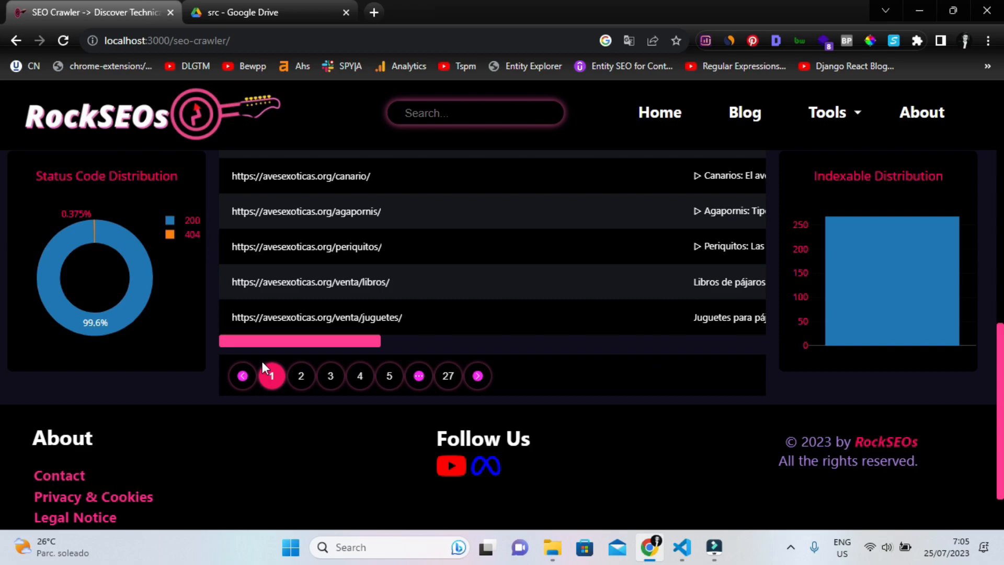
click(300, 376)
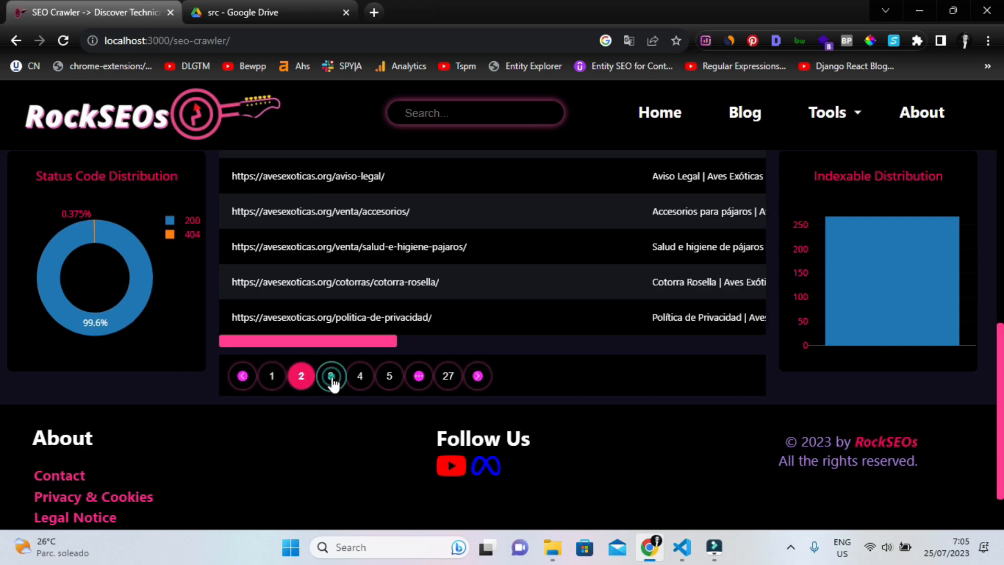
click(331, 376)
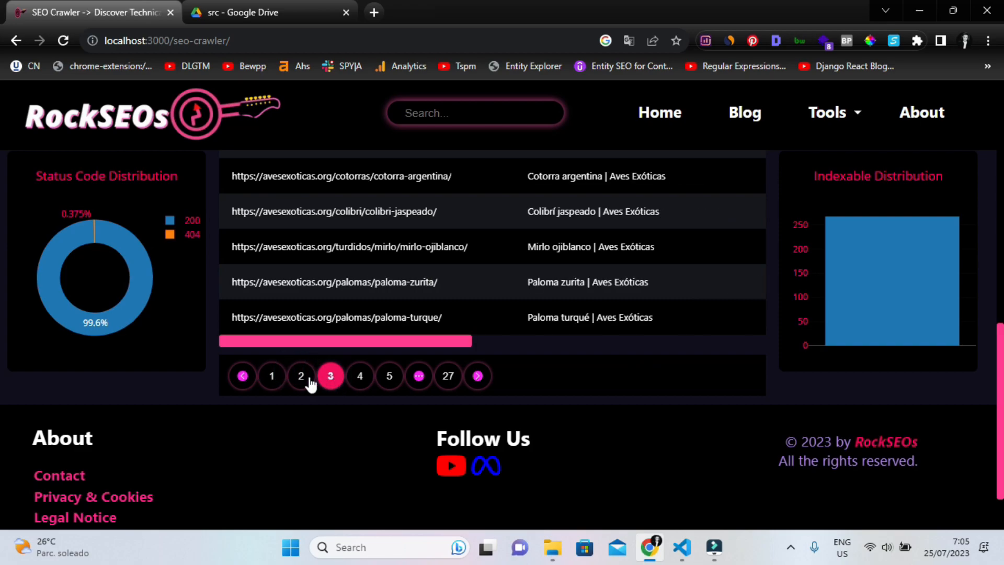
click(301, 376)
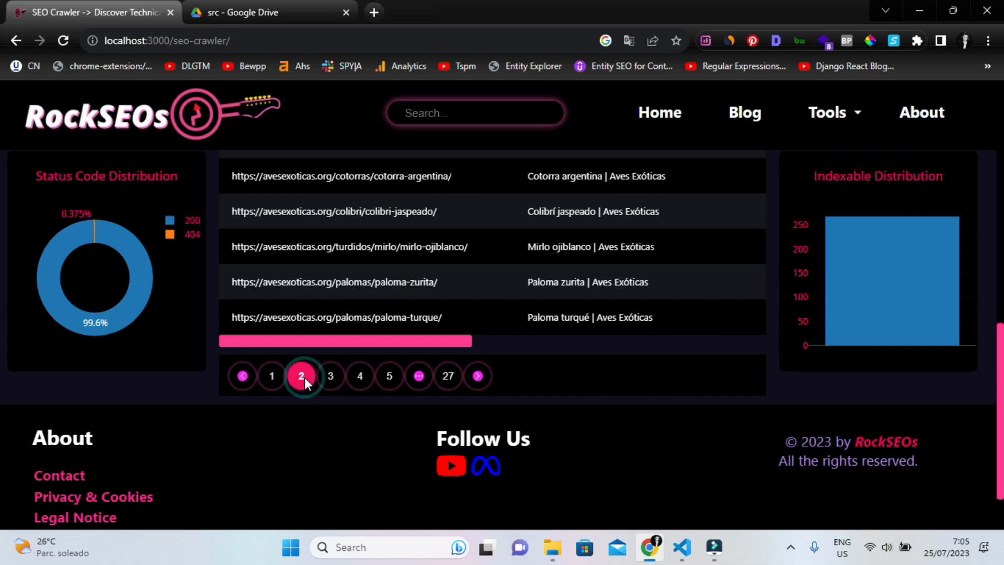
click(271, 376)
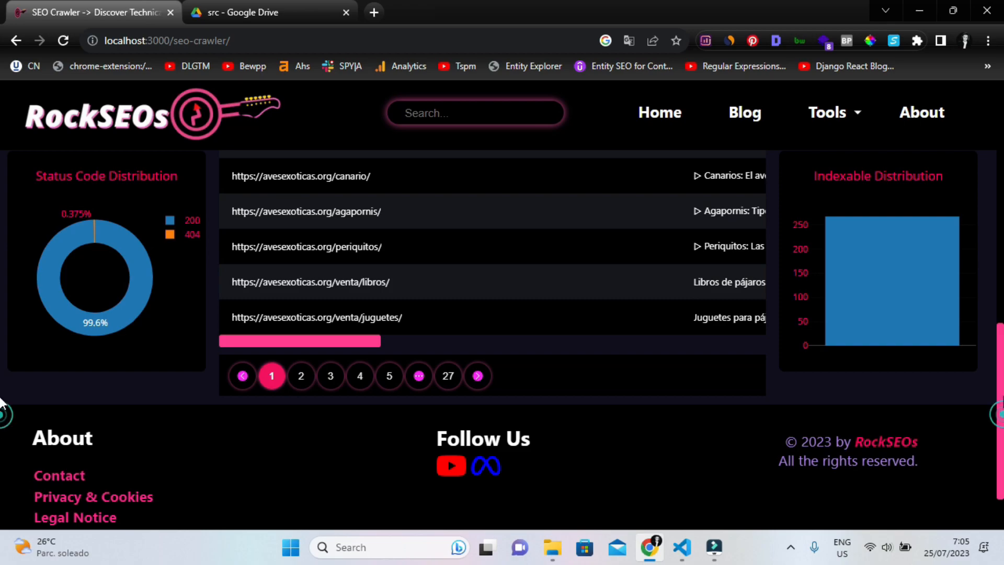
scroll(down, 3)
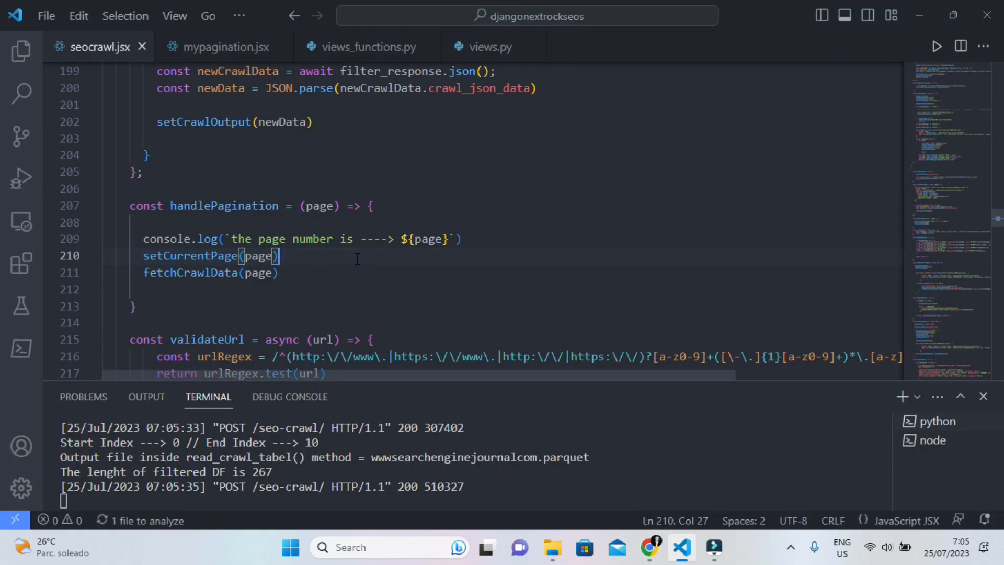
Inspect the pagination component's page prop, then return to seocrawl.jsx
click(221, 46)
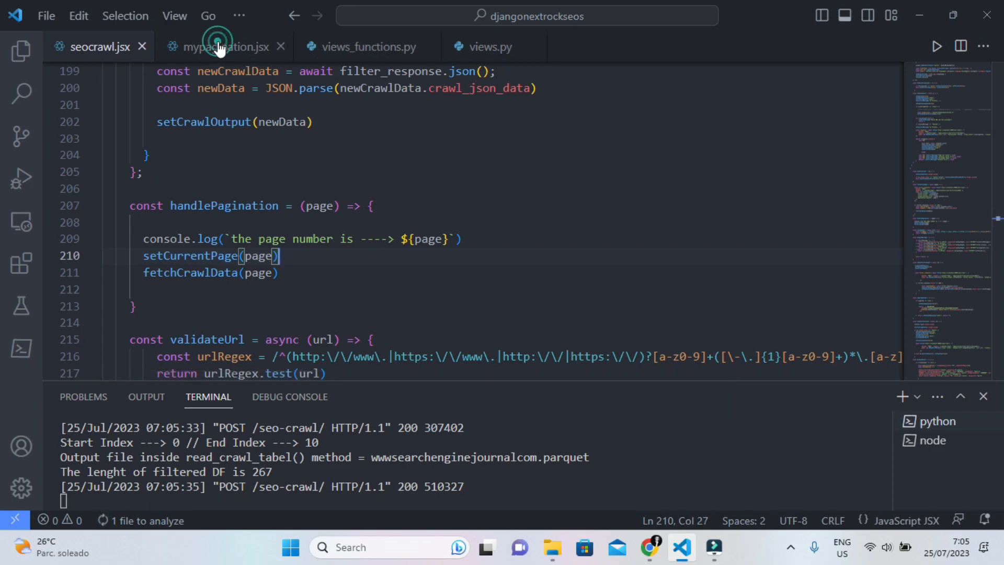
click(222, 46)
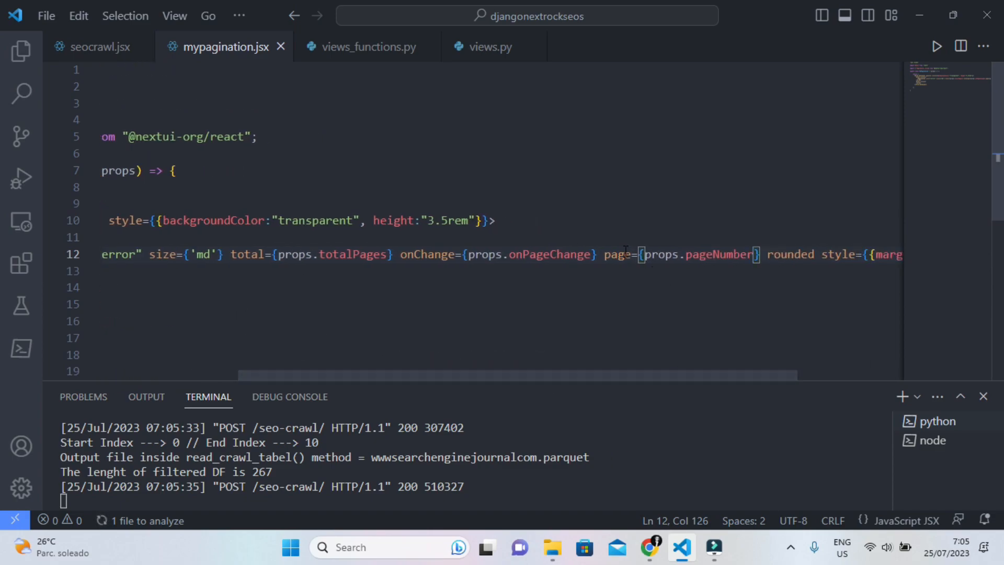
mouse_move(618, 254)
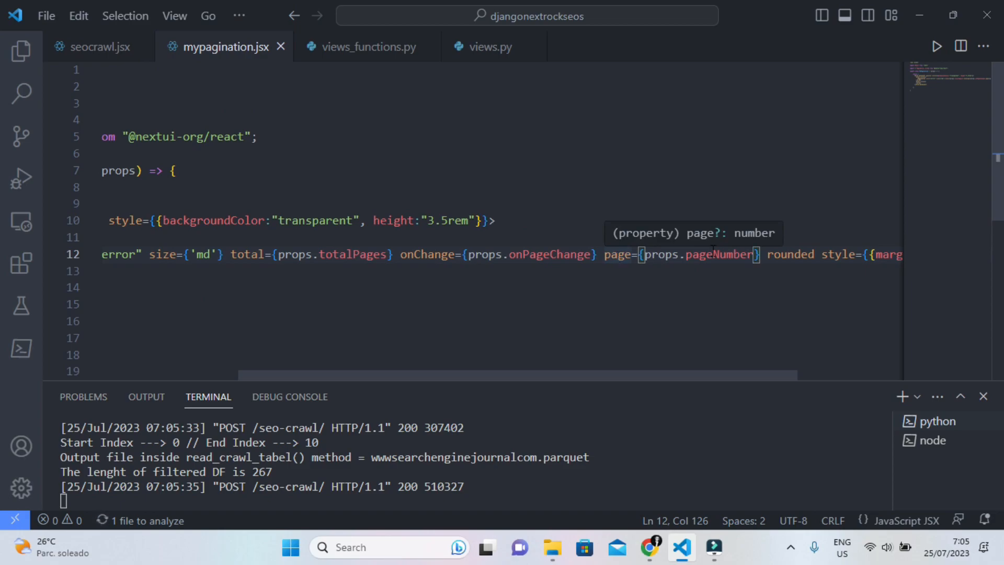
mouse_move(705, 383)
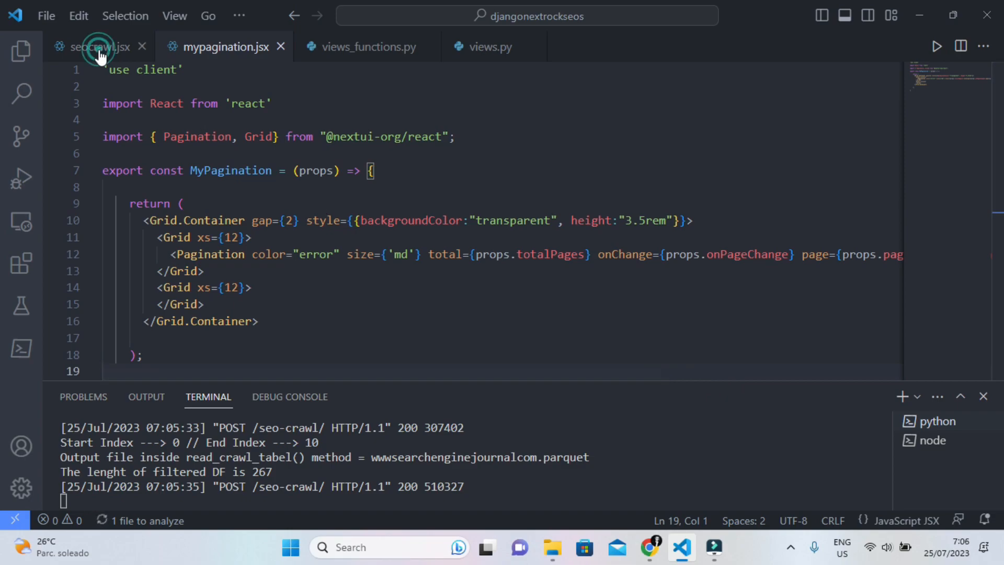
click(96, 46)
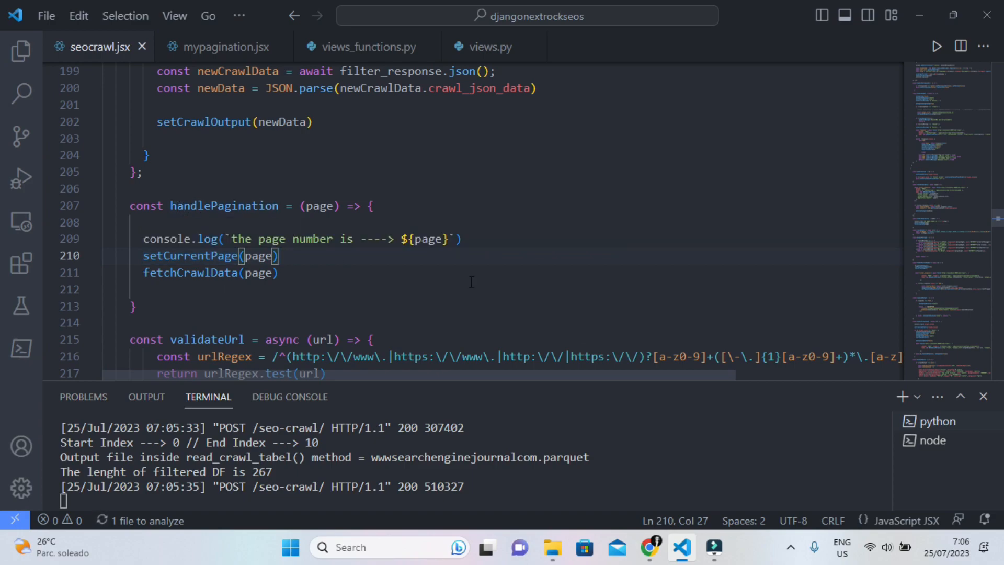
Bring the crawler page back in Chrome and load page 2 of results
click(652, 548)
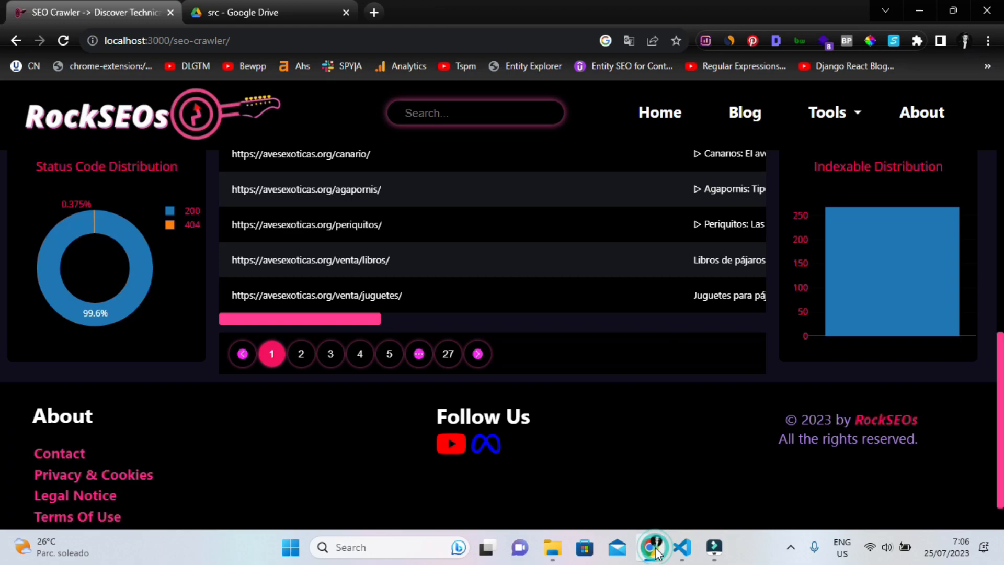
mouse_move(313, 365)
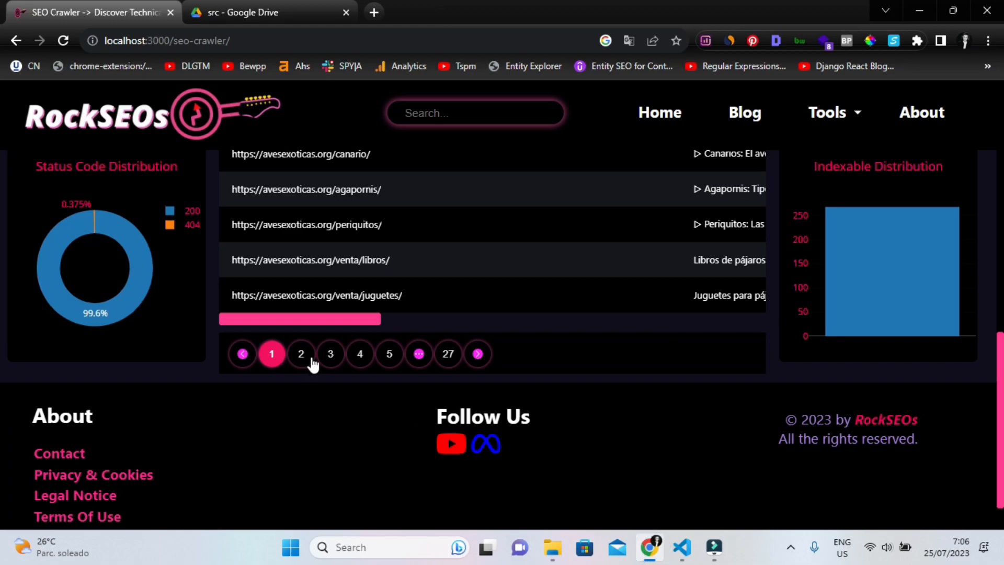
click(300, 354)
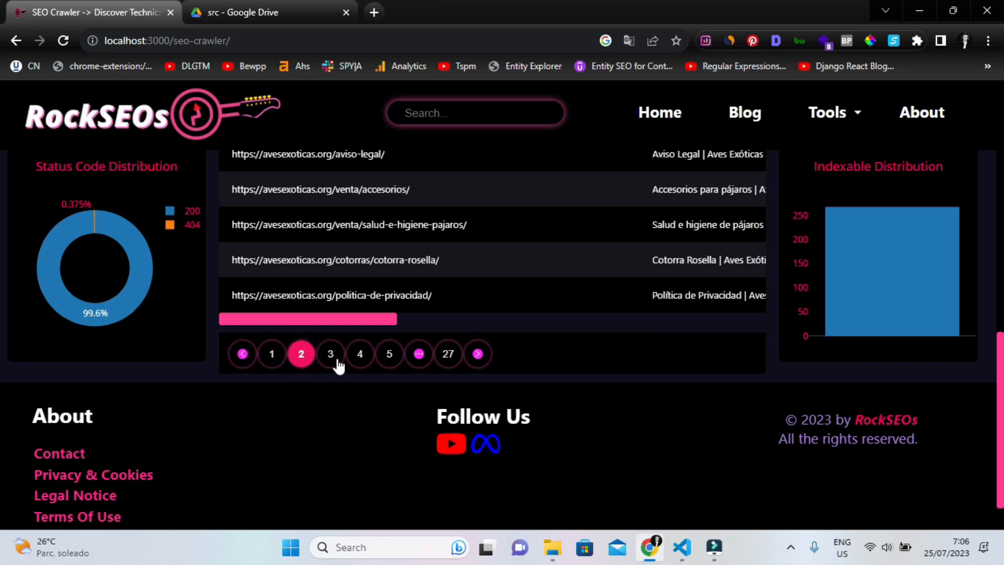
click(685, 548)
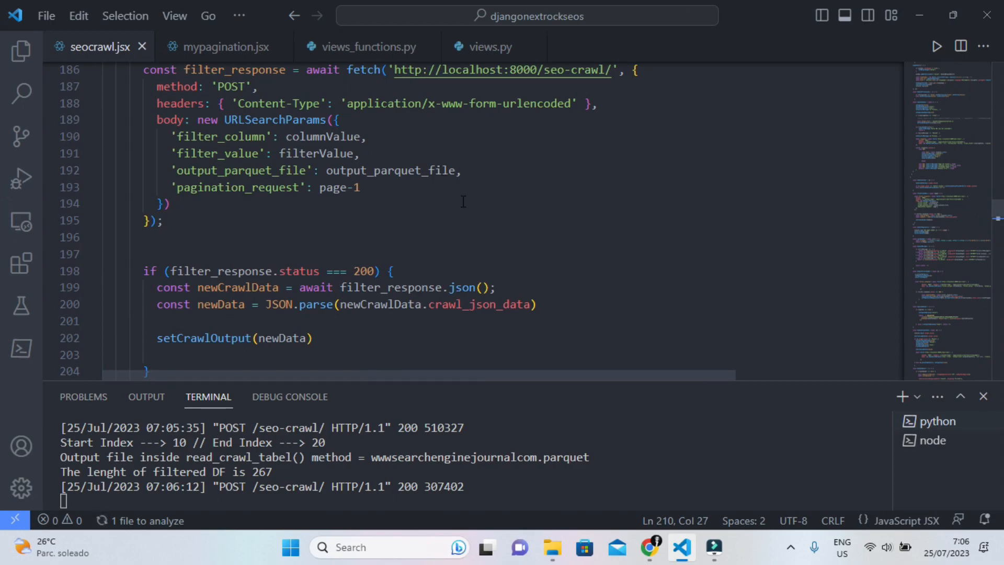
mouse_move(333, 187)
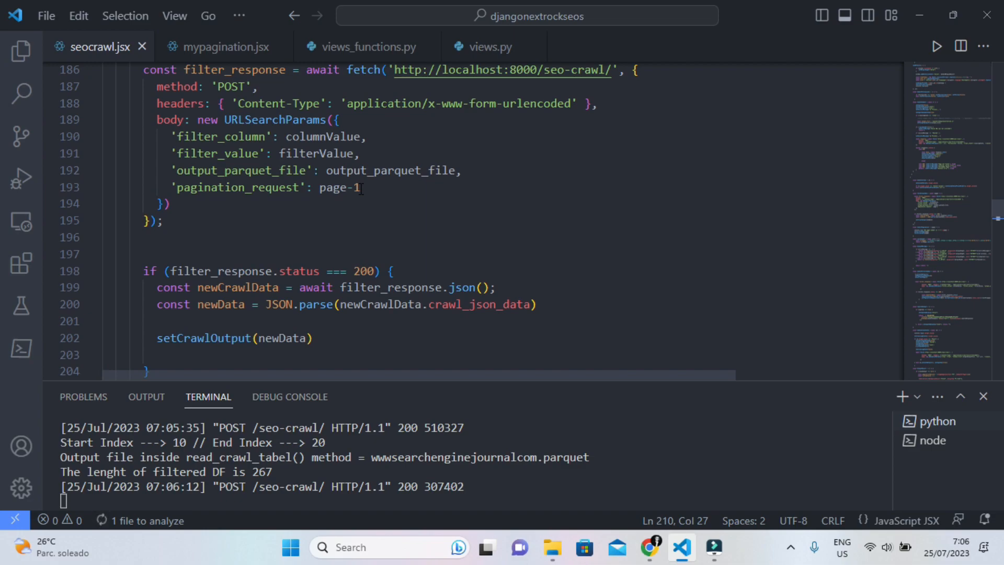
mouse_move(366, 54)
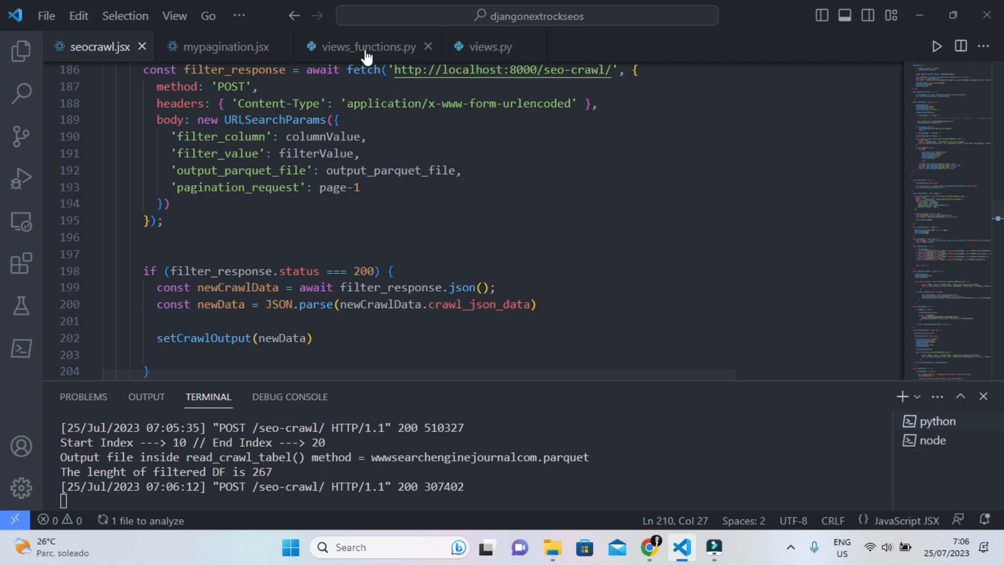
Open views_functions.py and scroll to filter_crawl's return of crawl_json_data and total_rows
click(363, 46)
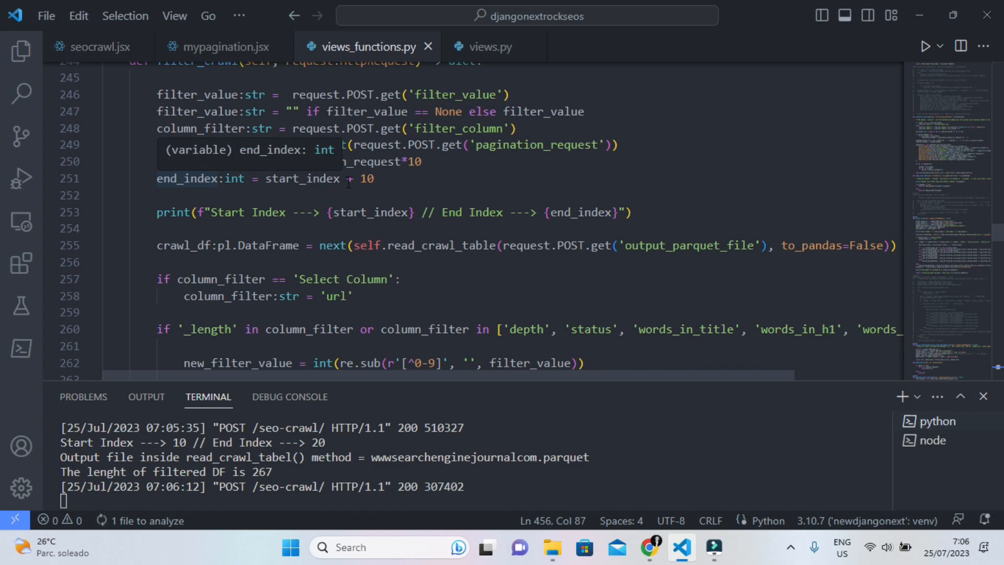
scroll(down, 3)
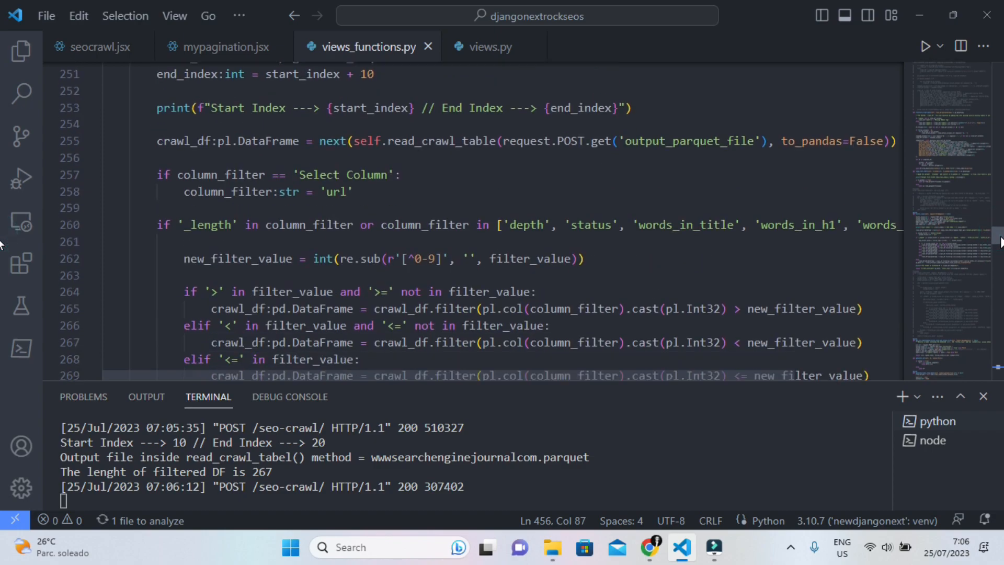
scroll(down, 3)
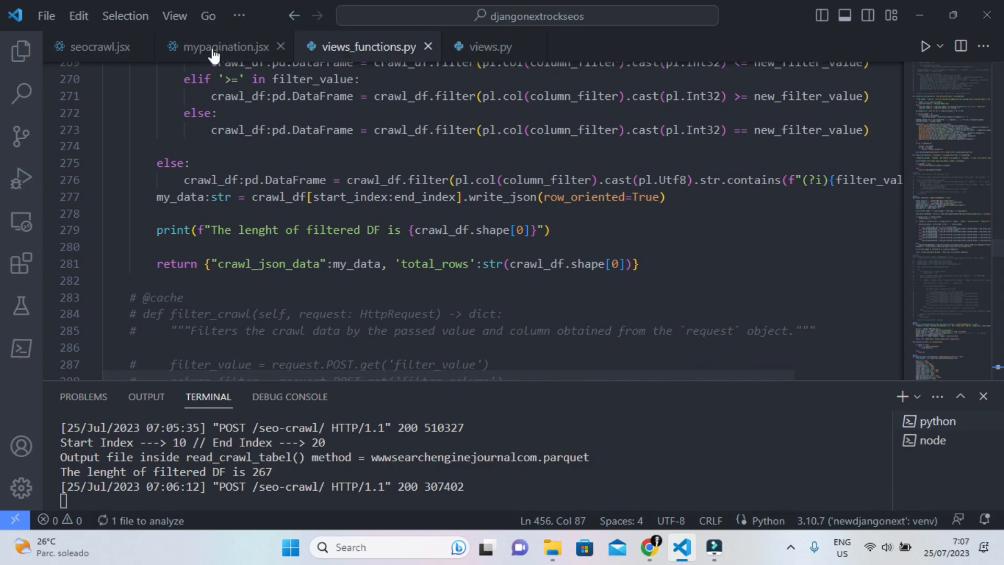
Review mypagination.jsx and the handlePagination code in seocrawl.jsx
click(223, 46)
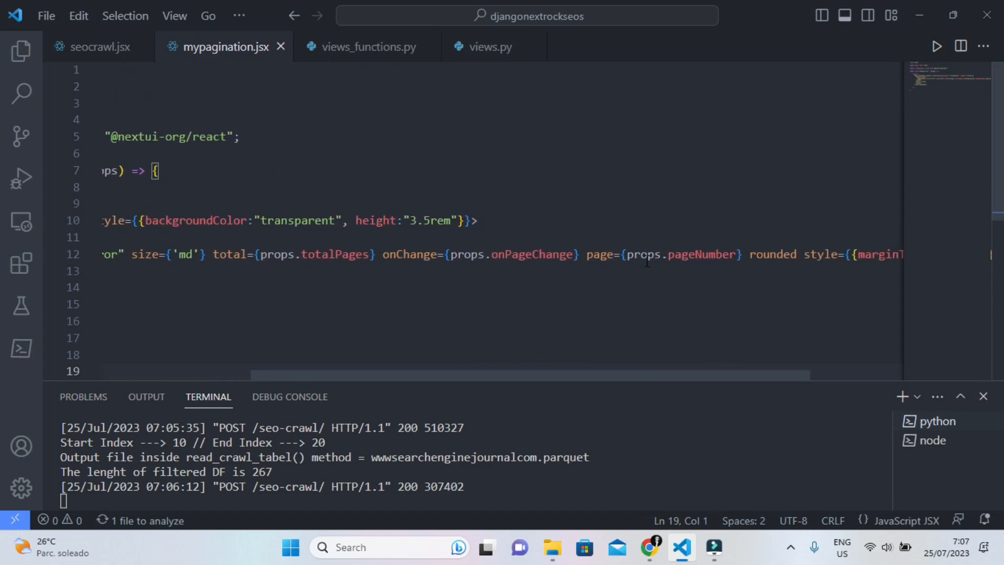
mouse_move(597, 276)
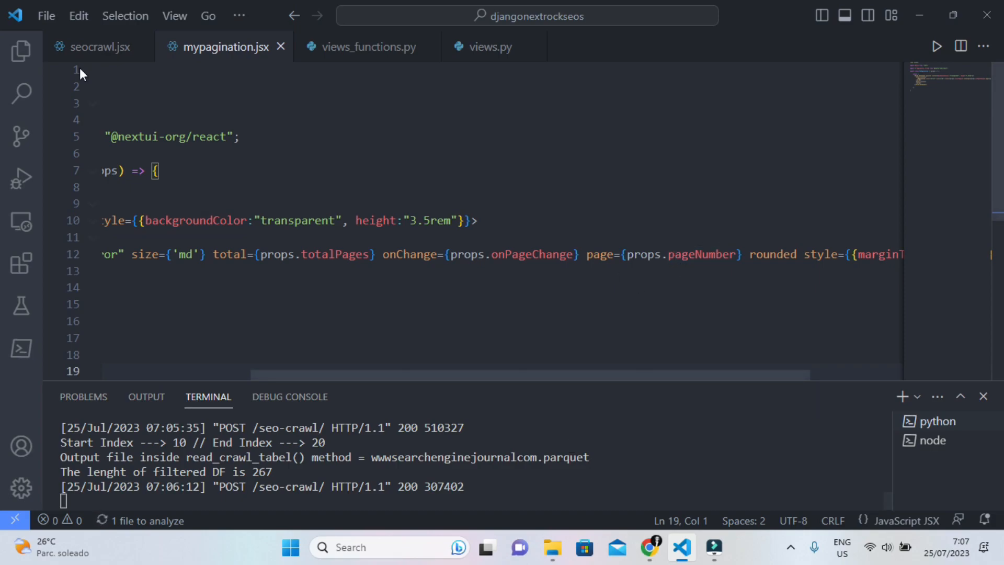
click(99, 46)
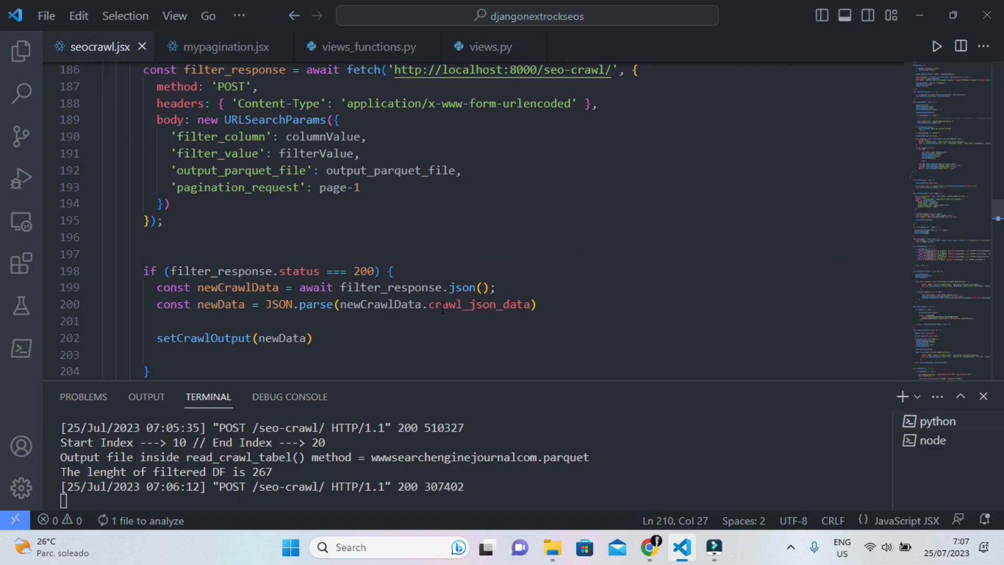
scroll(down, 3)
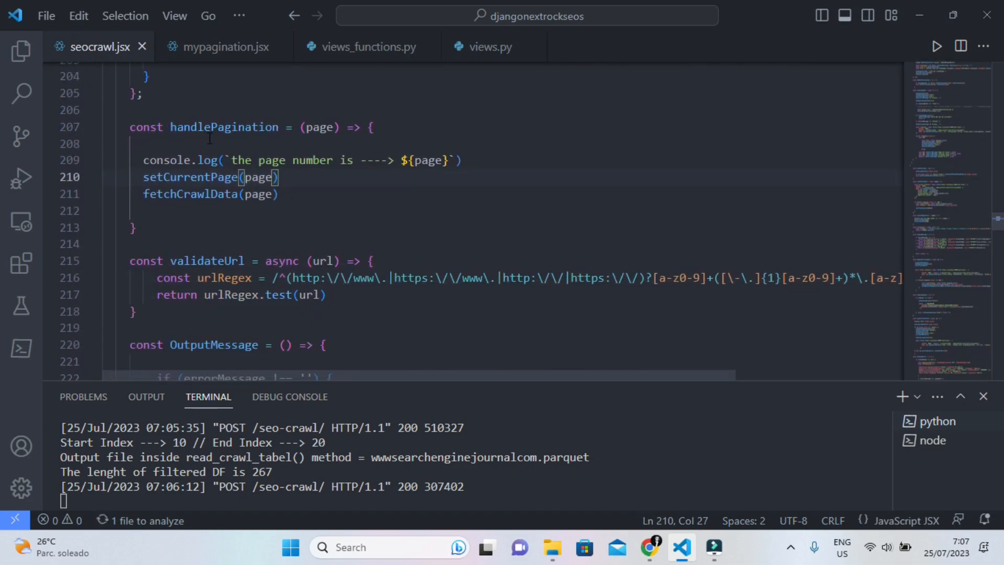
mouse_move(525, 206)
text(table)
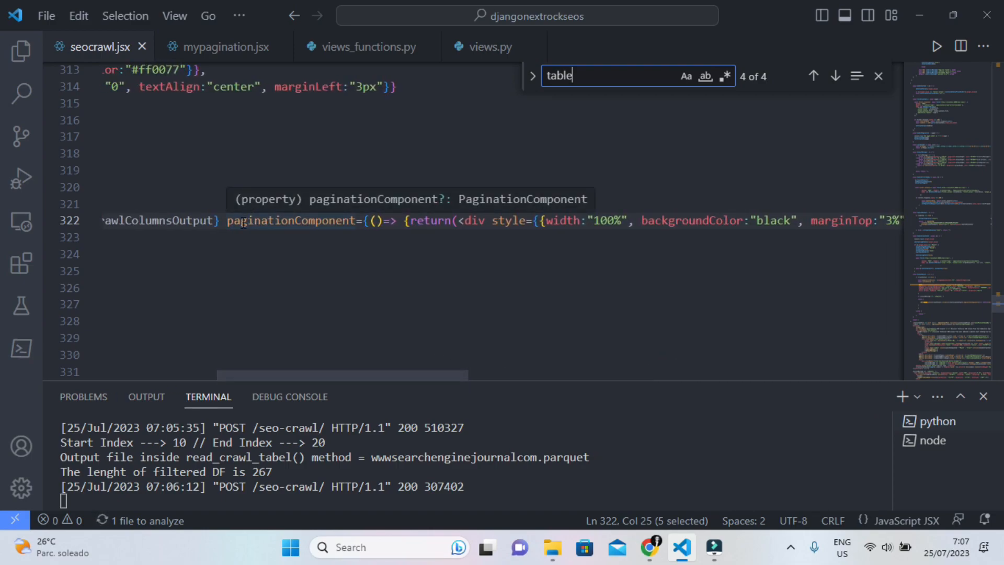
mouse_move(423, 381)
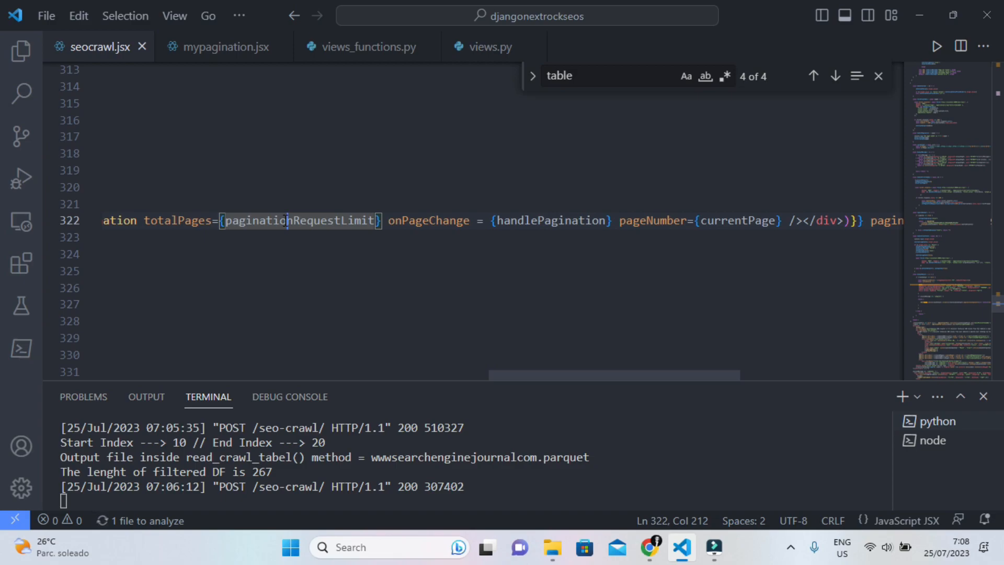
mouse_move(535, 272)
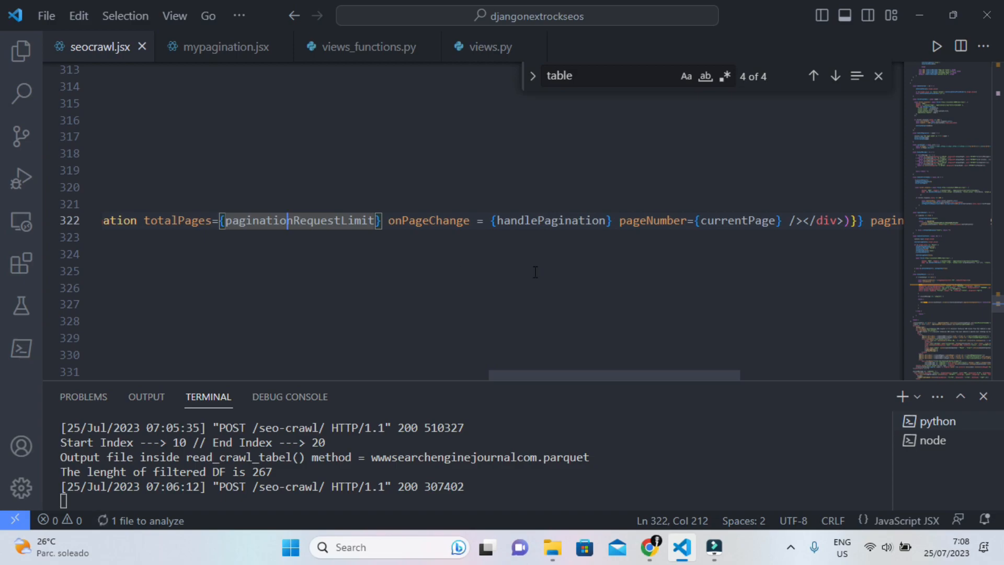
mouse_move(429, 220)
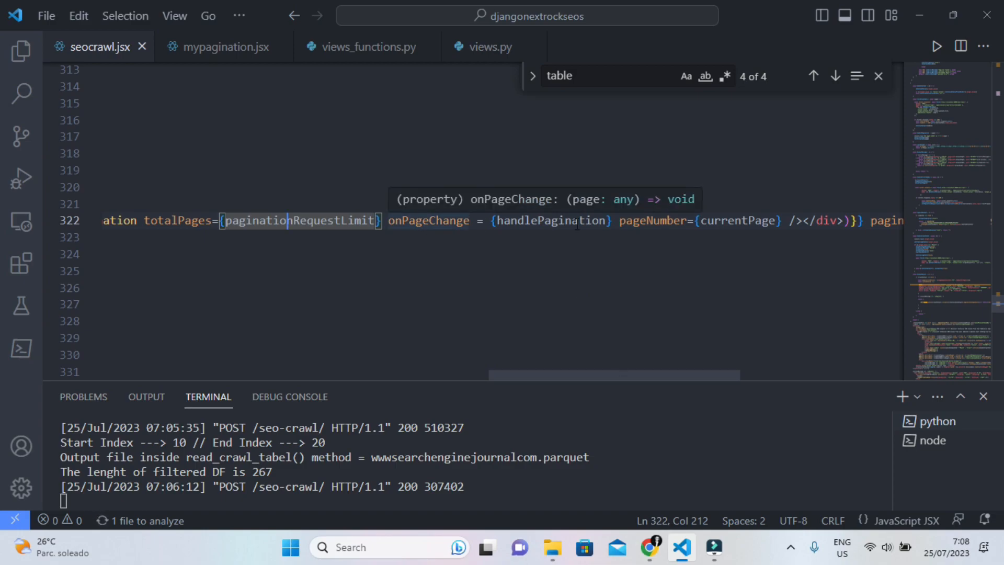
mouse_move(548, 220)
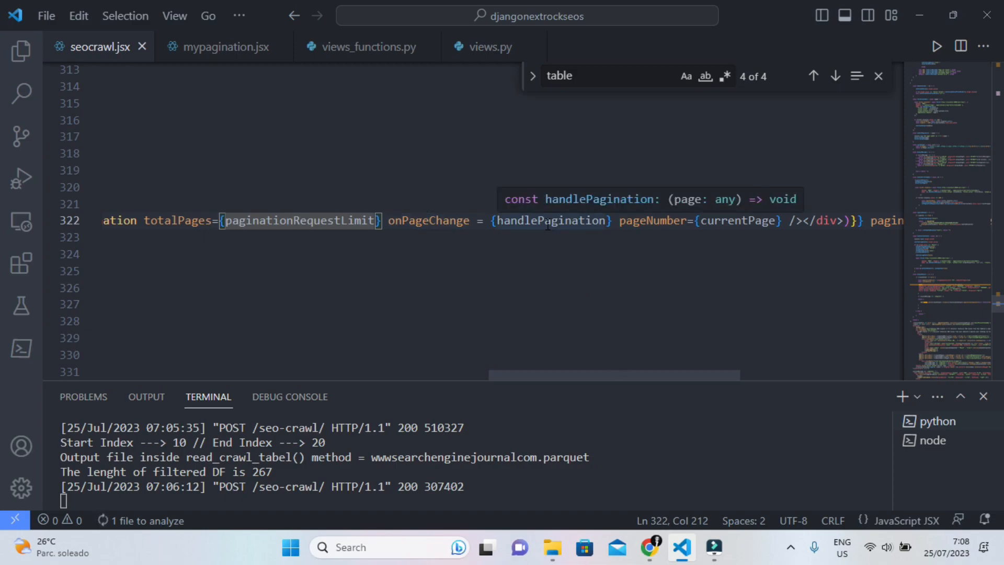
click(223, 46)
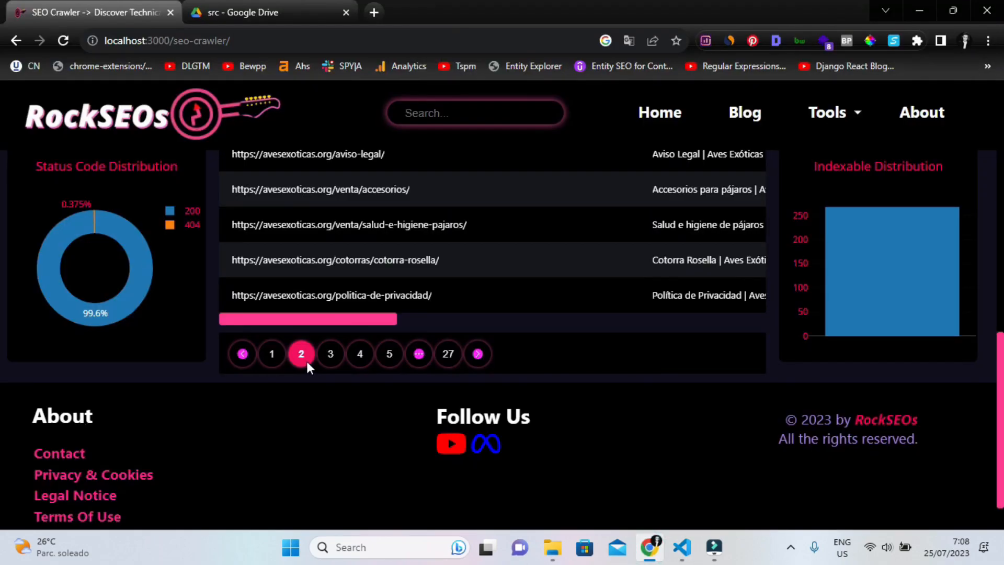
Load results pages 3, 2 and 1, then scroll up to the table header
click(330, 354)
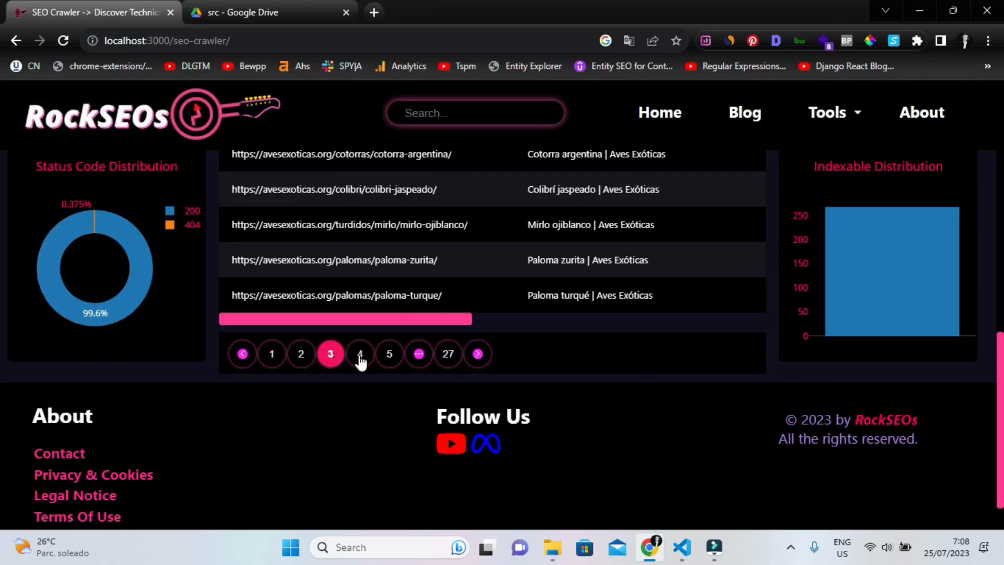
click(301, 354)
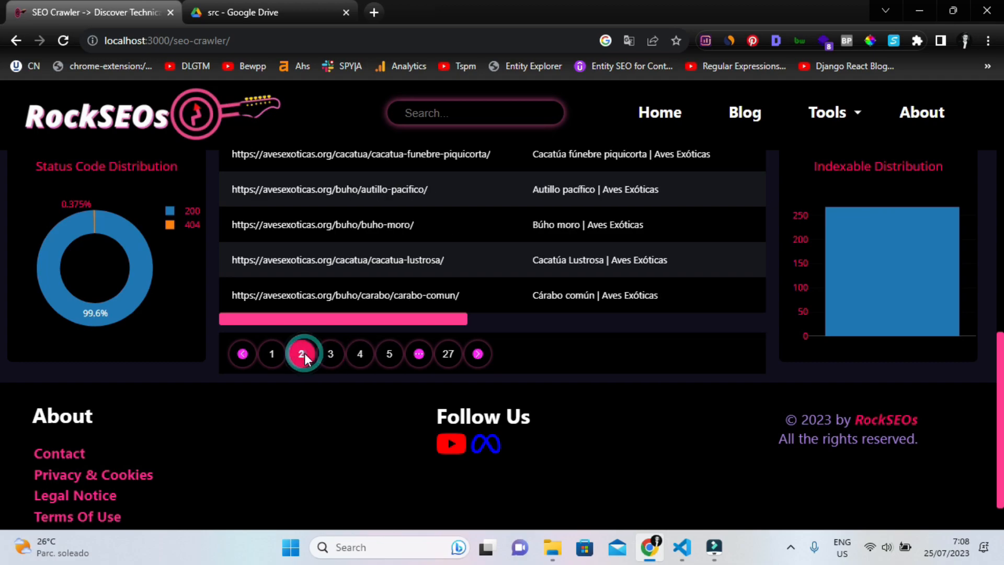
click(271, 354)
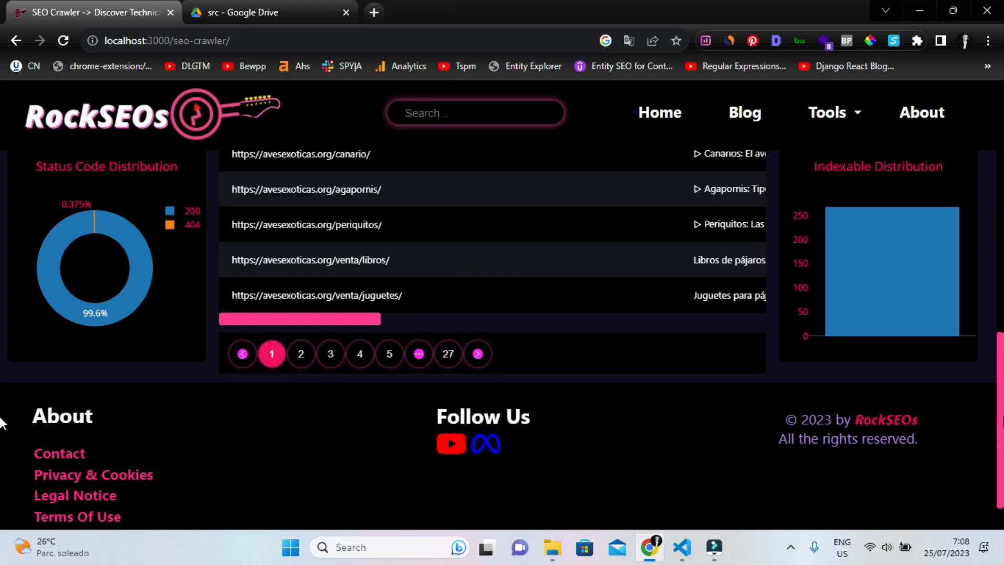
scroll(up, 3)
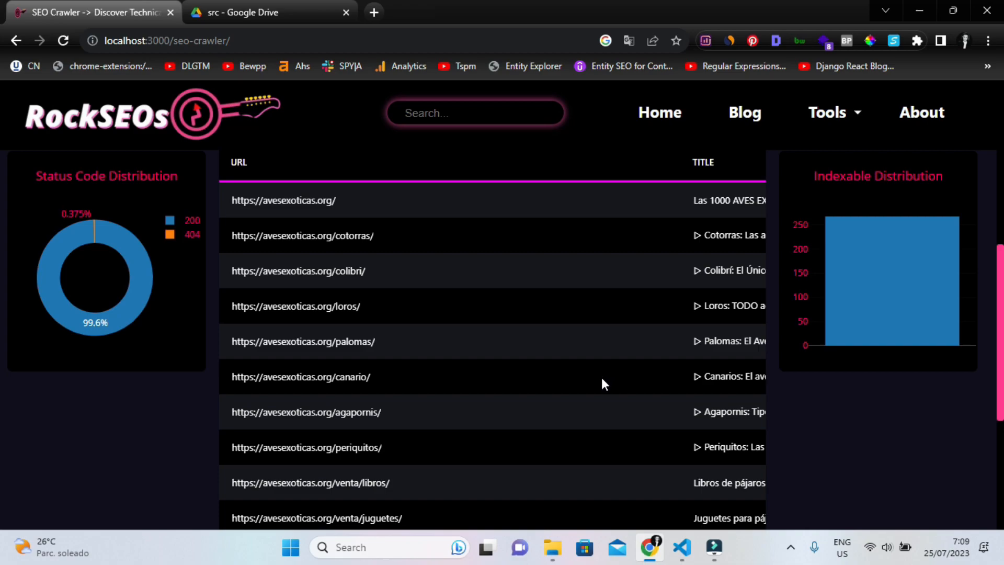
mouse_move(593, 423)
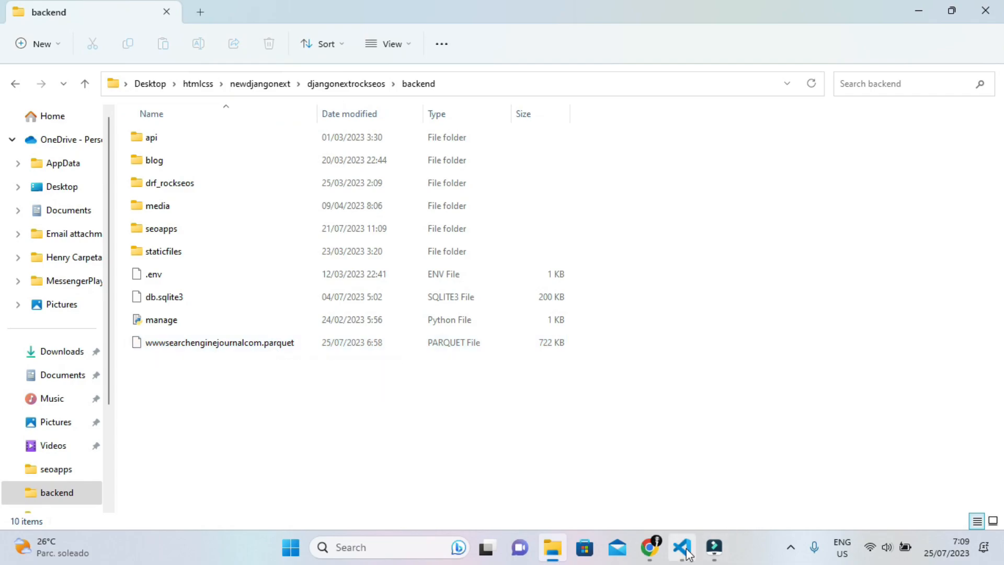
click(681, 547)
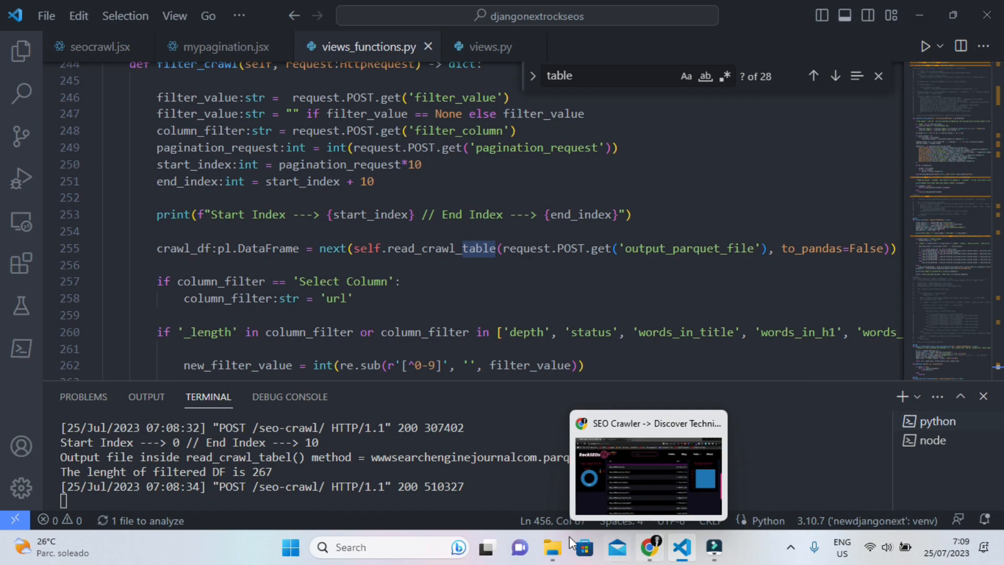
click(552, 548)
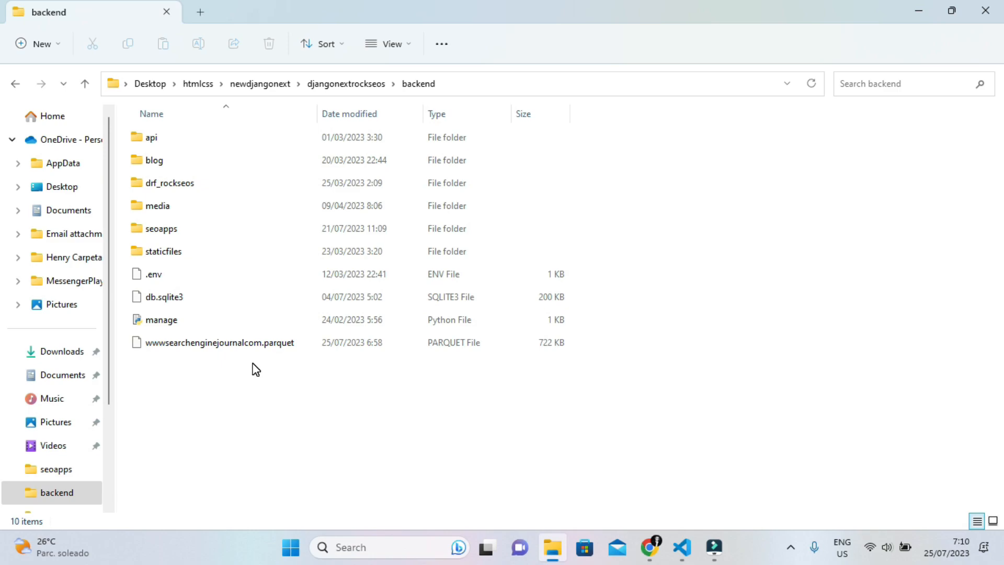
mouse_move(502, 439)
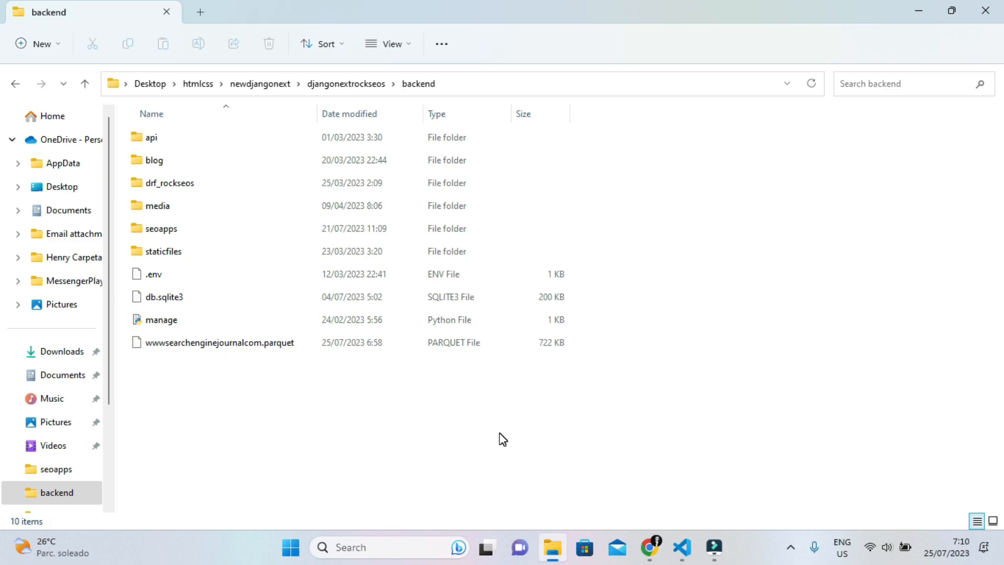
mouse_move(669, 453)
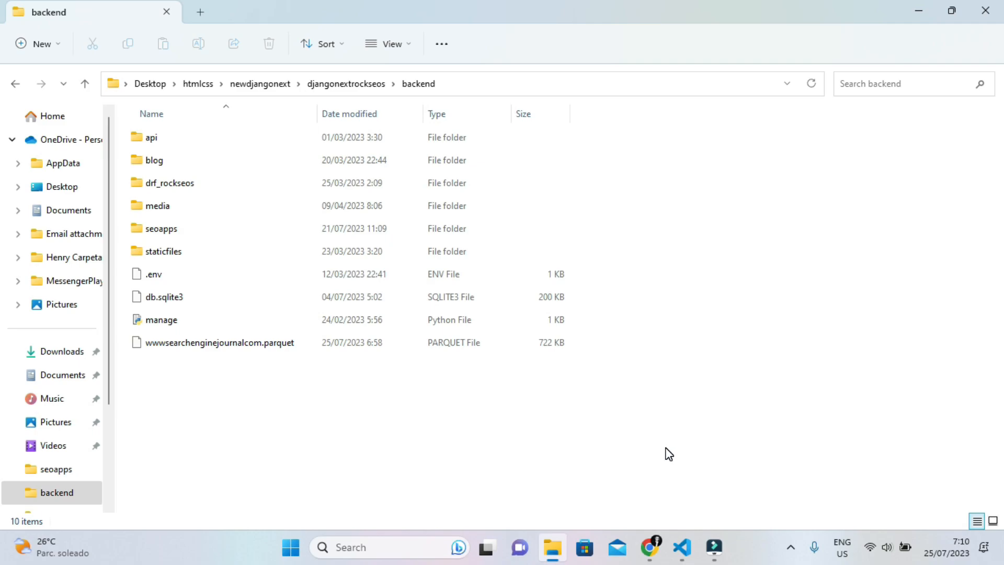